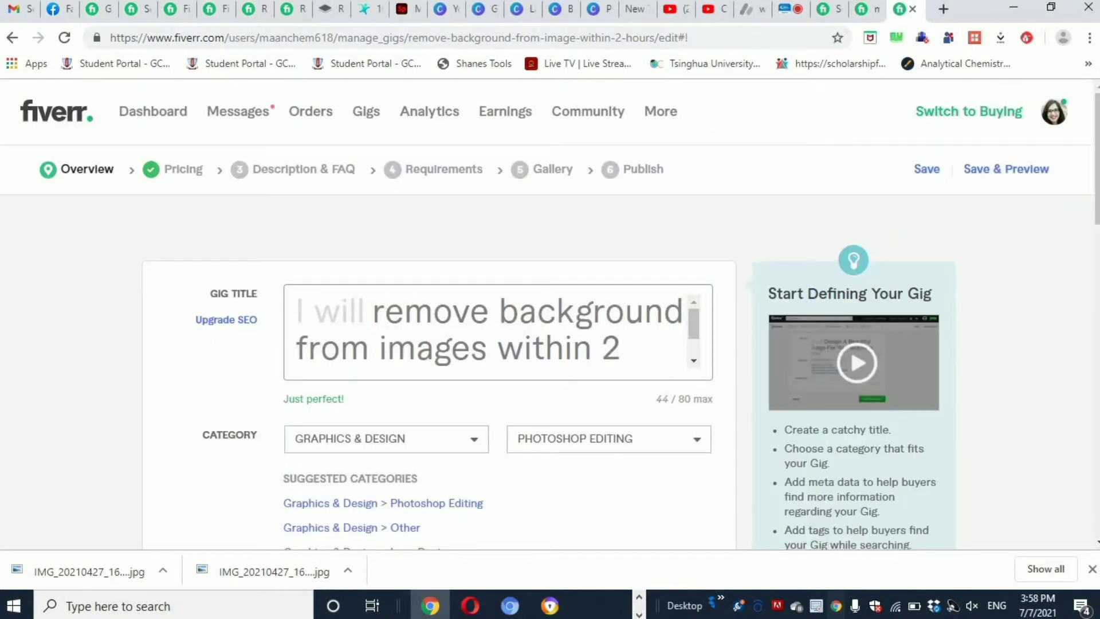
Step: Add 'background removal' as the gig's first search tag
{"action": "left_click", "coordinate": [631, 349]}
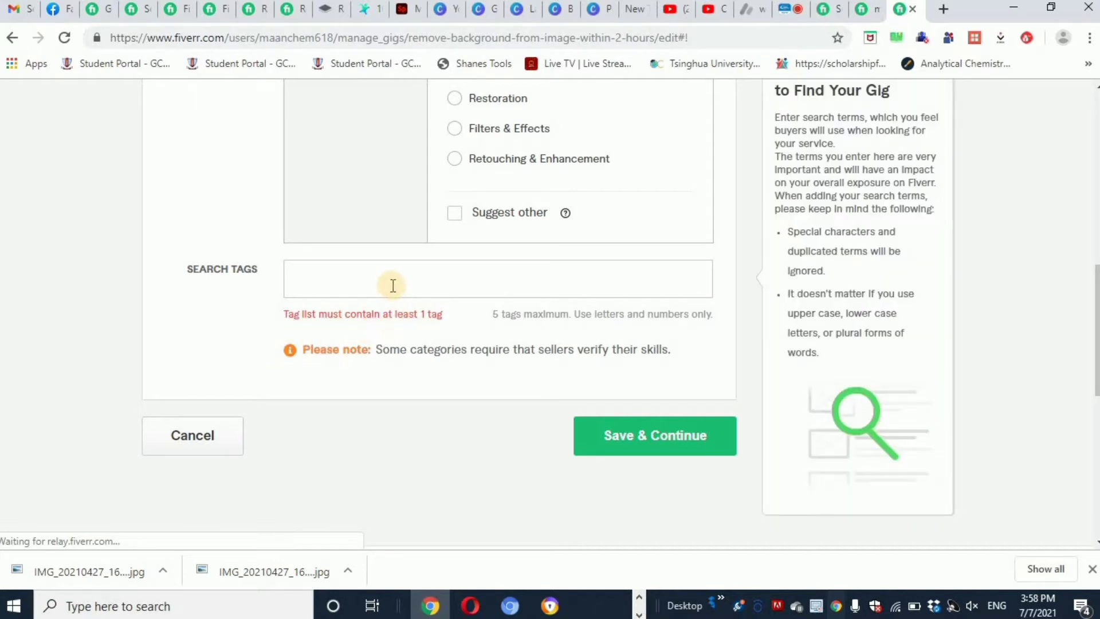
{"action": "left_click", "coordinate": [391, 278]}
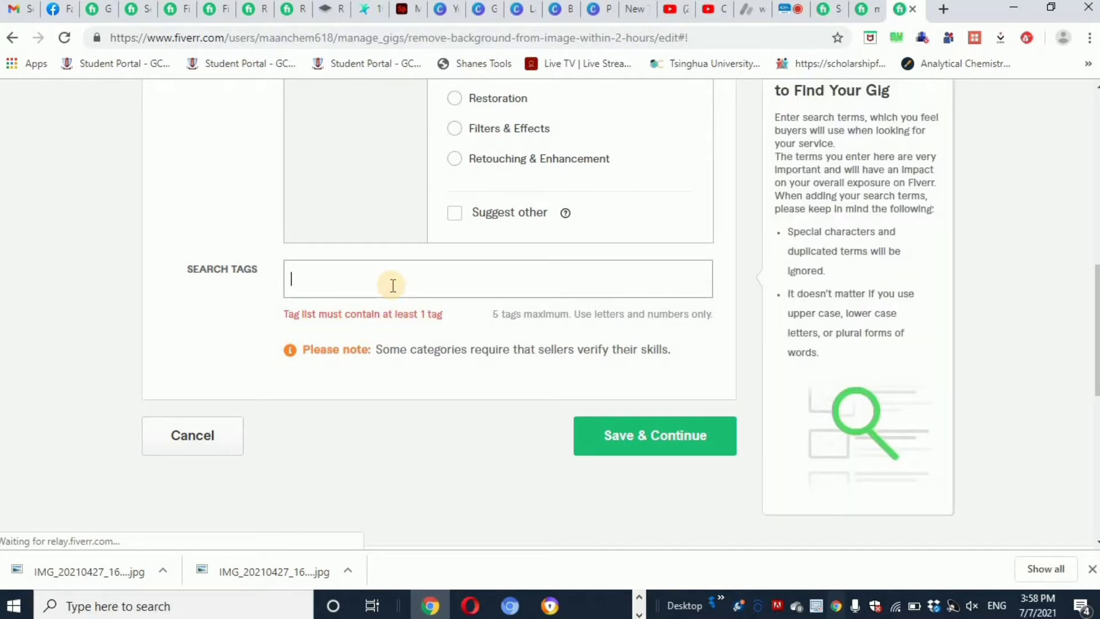
{"action": "type", "text": "b"}
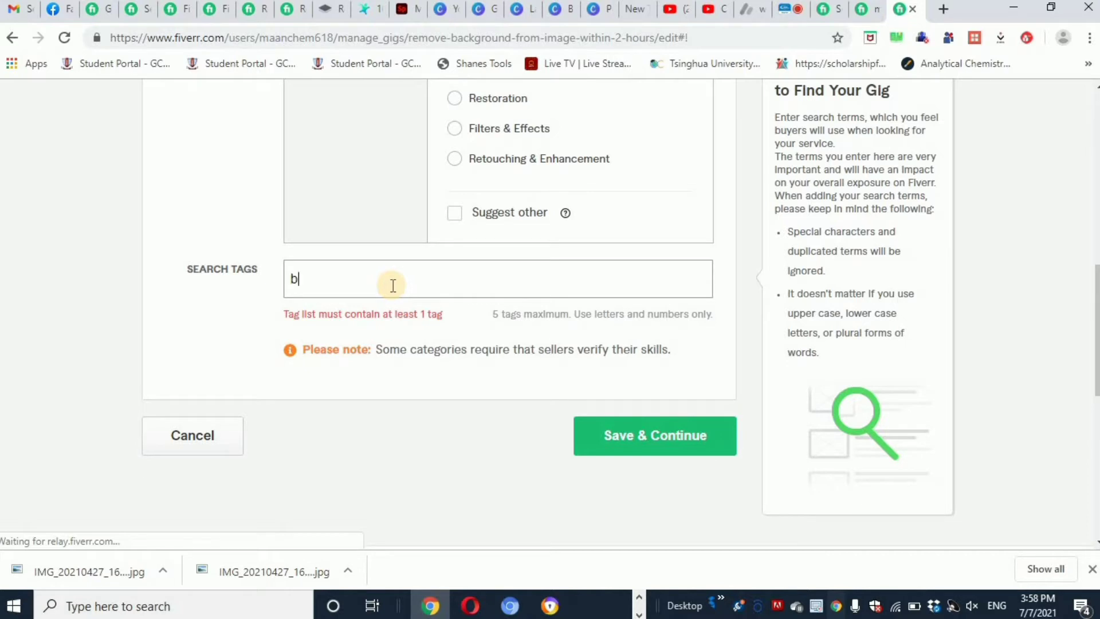
{"action": "type", "text": "ackgr"}
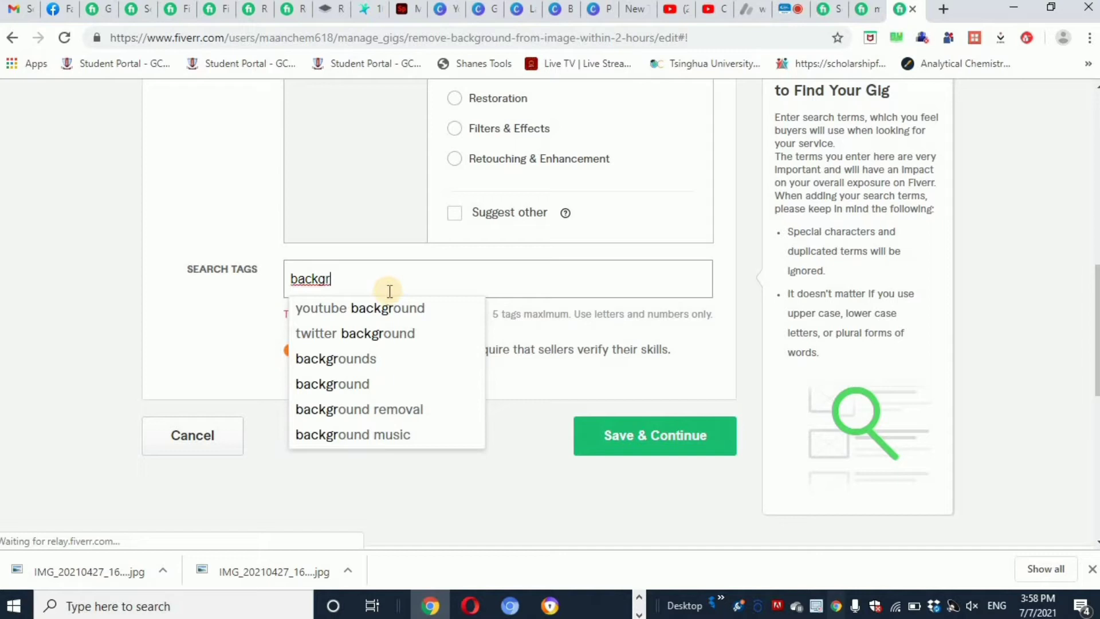
{"action": "mouse_move", "coordinate": [359, 409]}
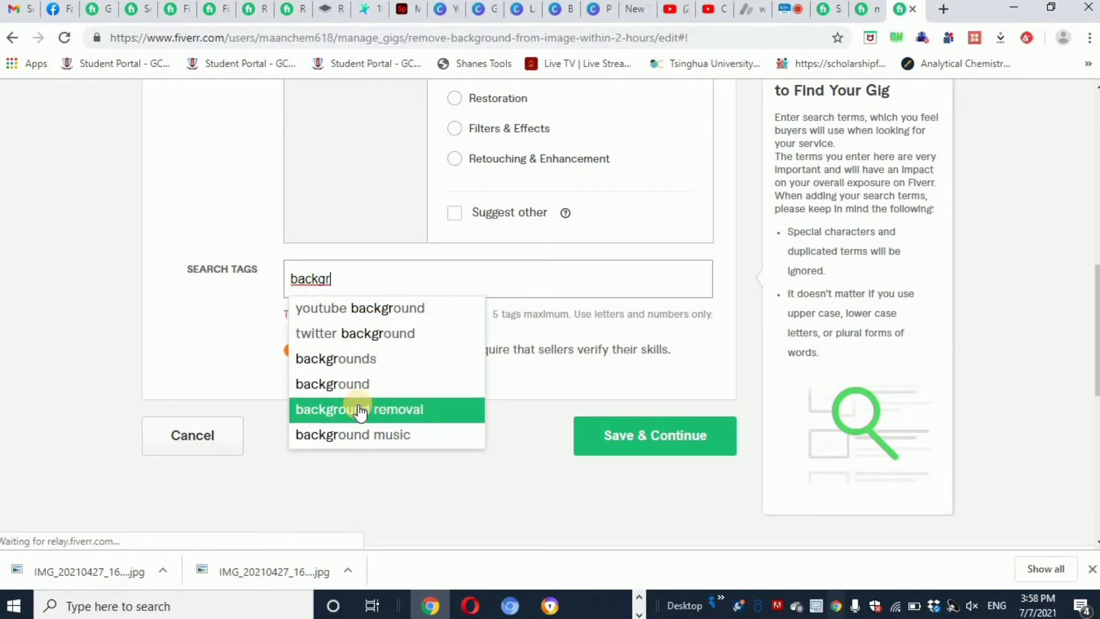
{"action": "left_click", "coordinate": [359, 409]}
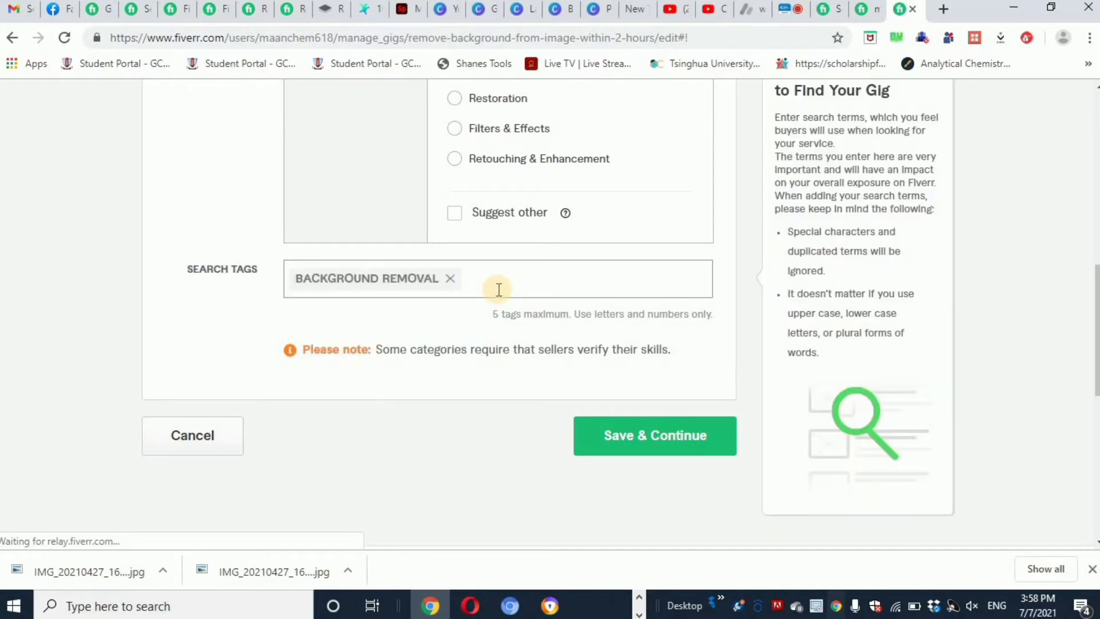
Step: Add 'background image' and 'image' as the second and third search tags
{"action": "type", "text": "backgrou"}
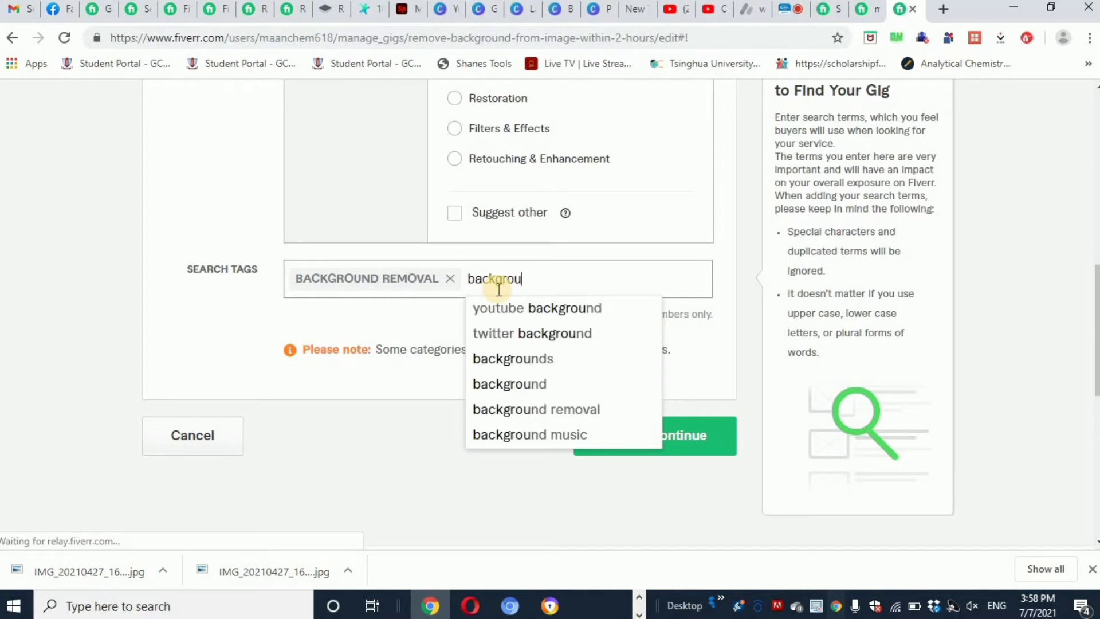
{"action": "type", "text": "nd"}
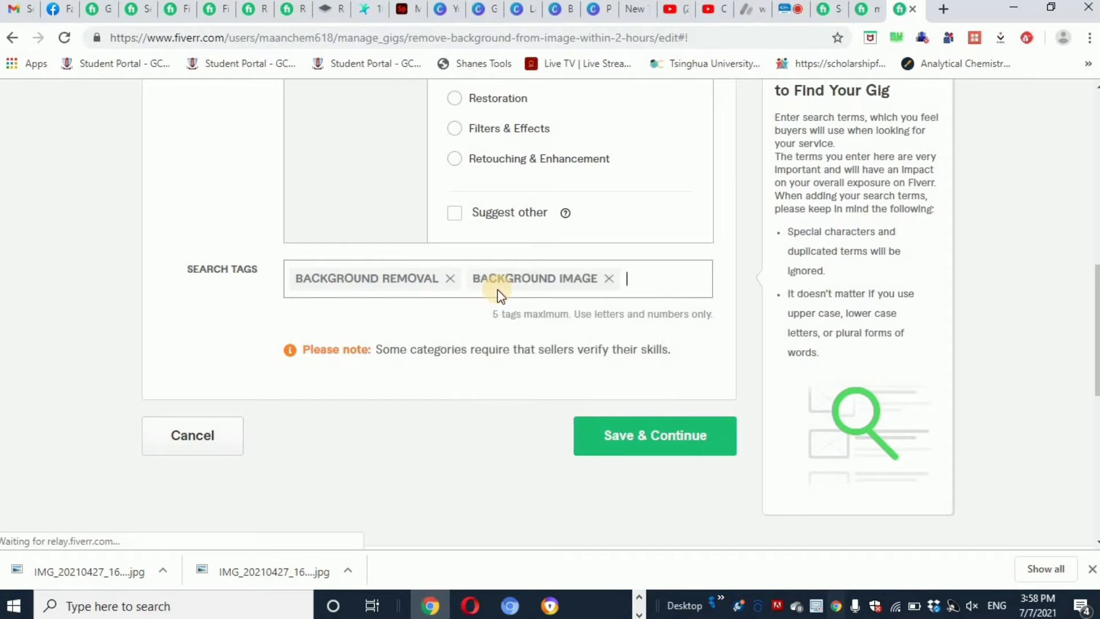
{"action": "type", "text": "image"}
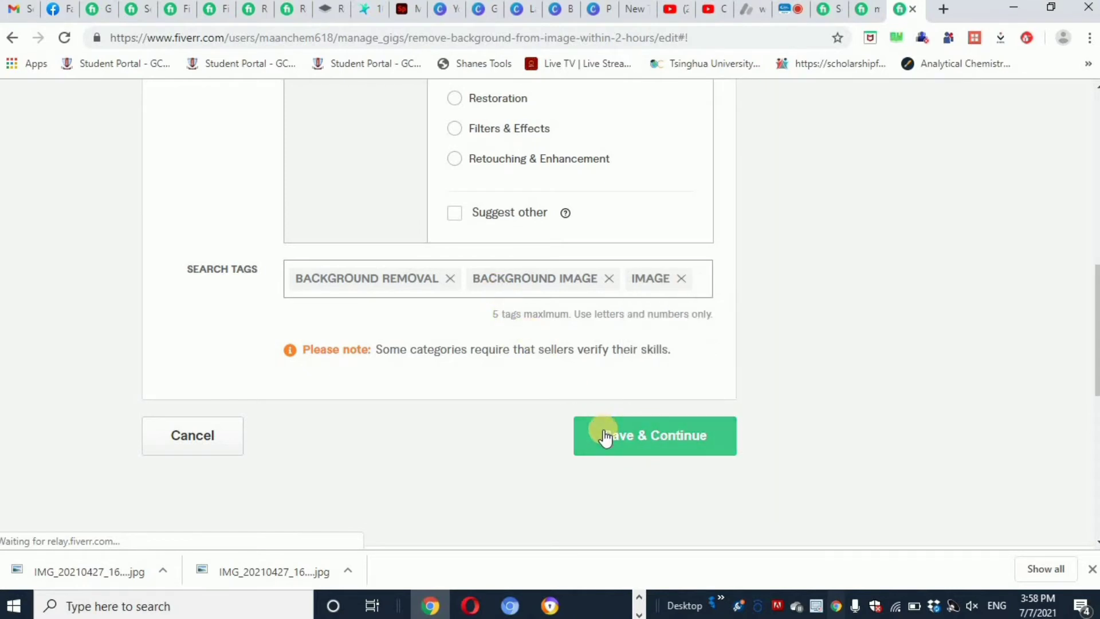
Step: Save the overview with tags background removal, background image and image, and continue
{"action": "left_click", "coordinate": [653, 435]}
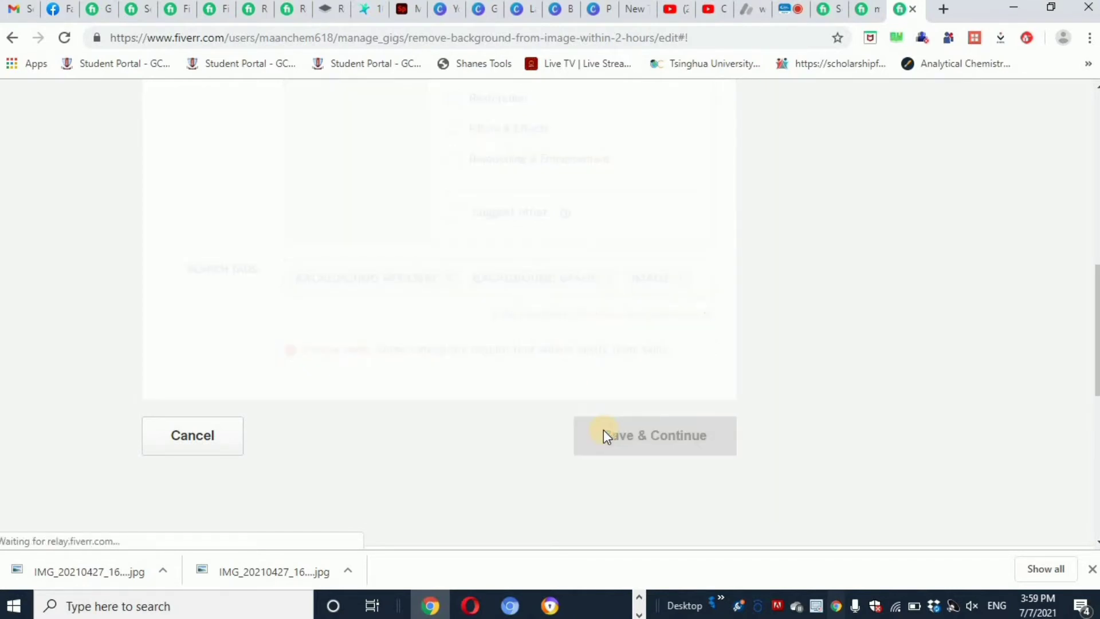
{"action": "left_click", "coordinate": [653, 434]}
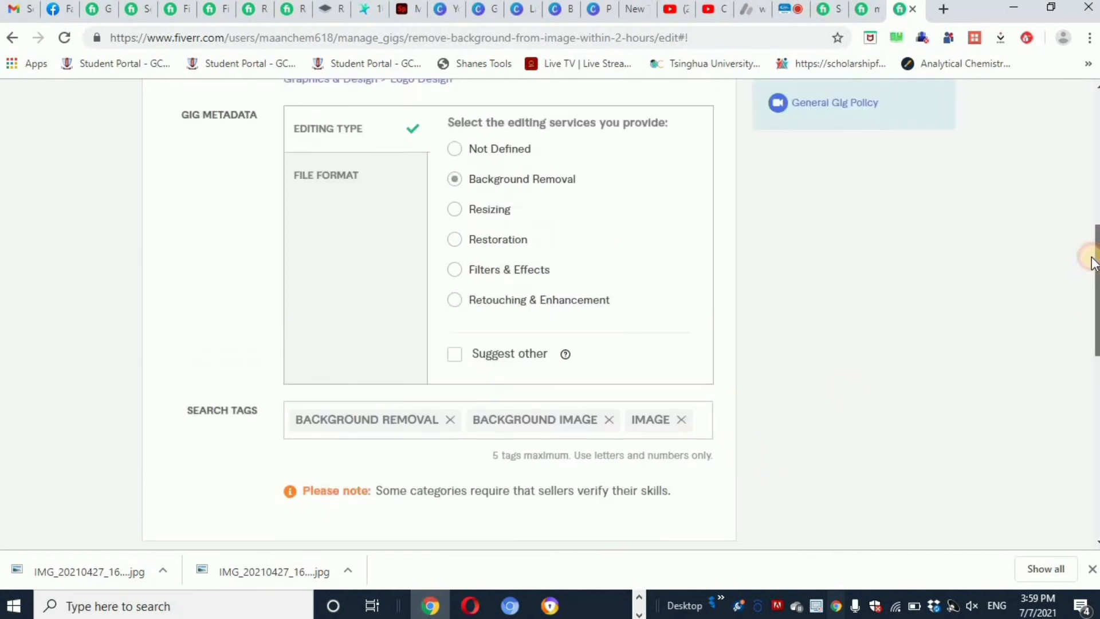
{"action": "scroll", "scroll_direction": "down", "scroll_amount": 3}
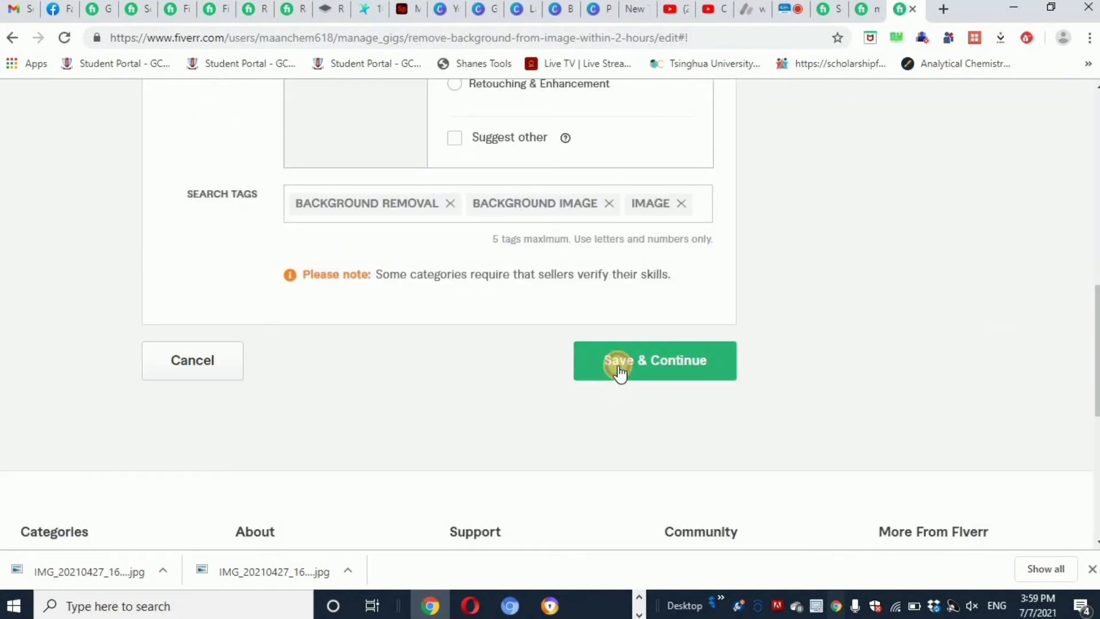
{"action": "left_click", "coordinate": [653, 360]}
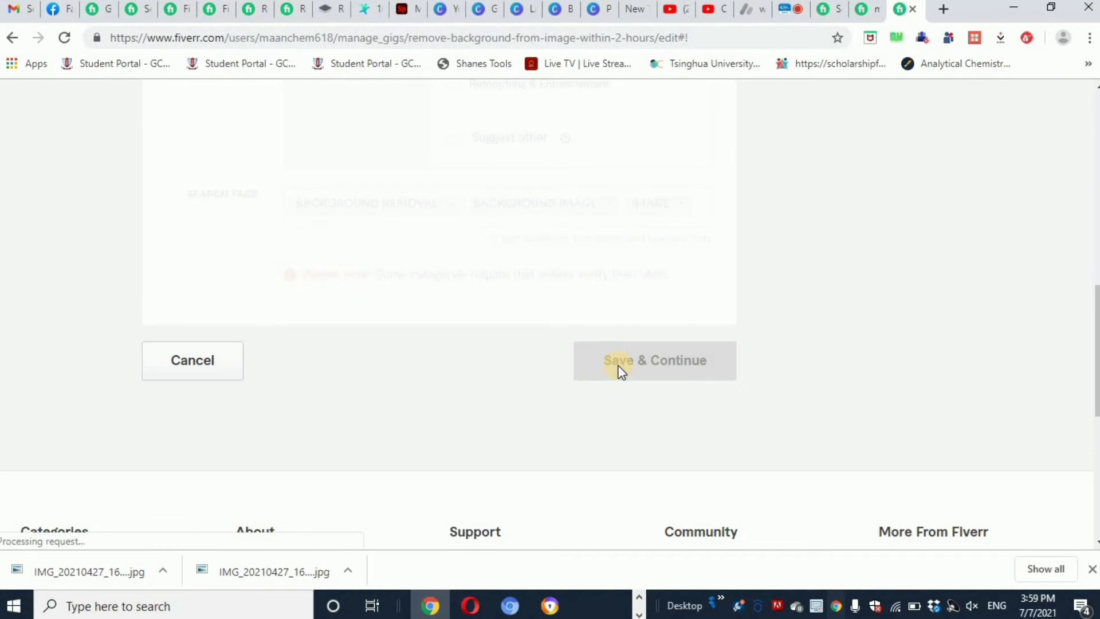
Step: Continue to Scope & Pricing, showing Basic, Standard and Premium packages
{"action": "left_click", "coordinate": [653, 360]}
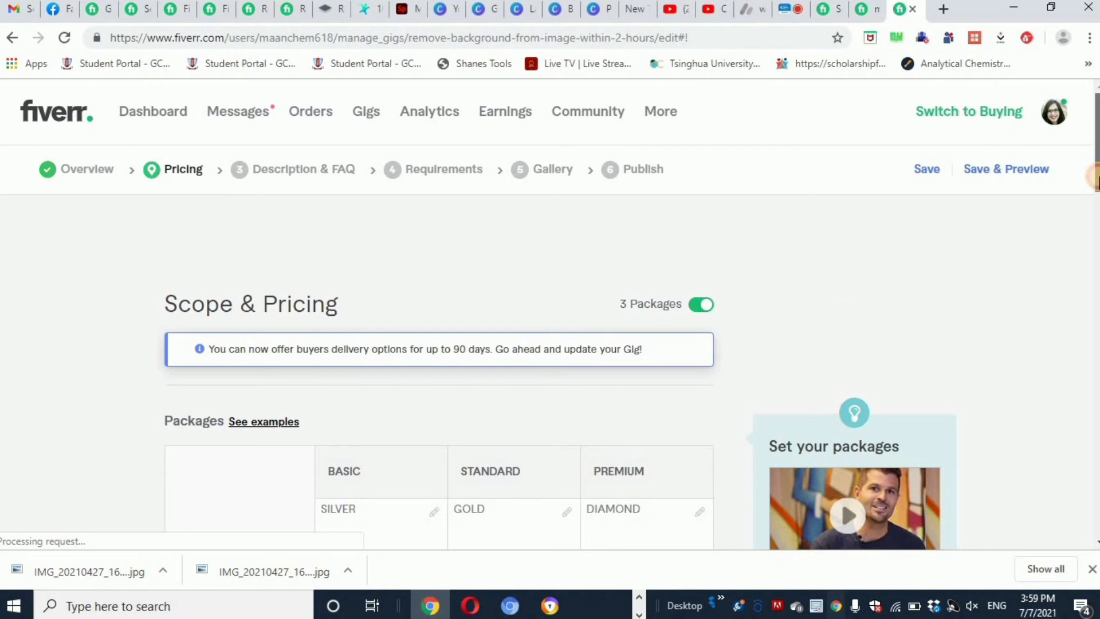
{"action": "mouse_move", "coordinate": [204, 140]}
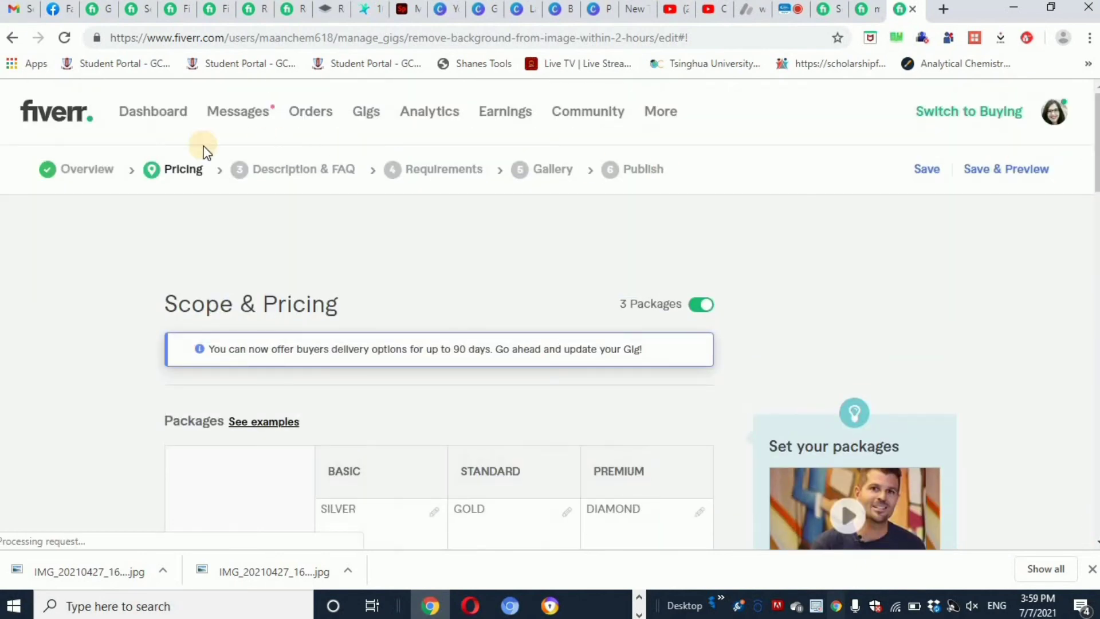
{"action": "mouse_move", "coordinate": [672, 605]}
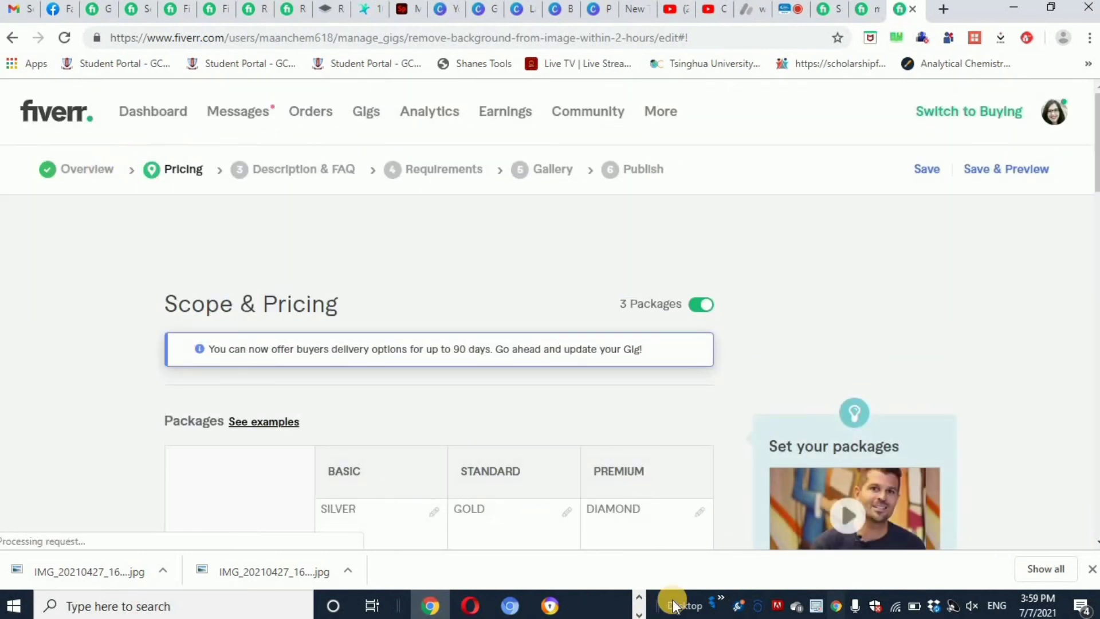